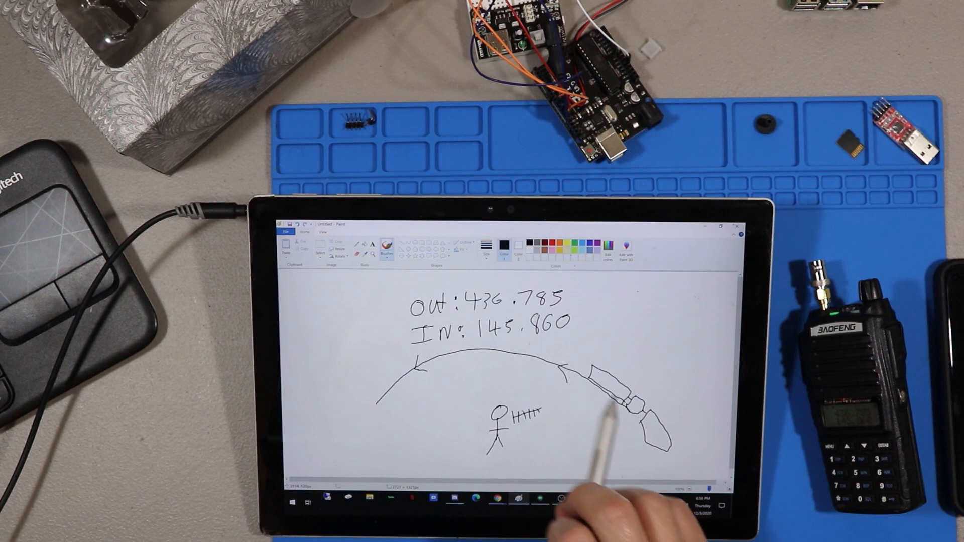
mouse_move(608, 436)
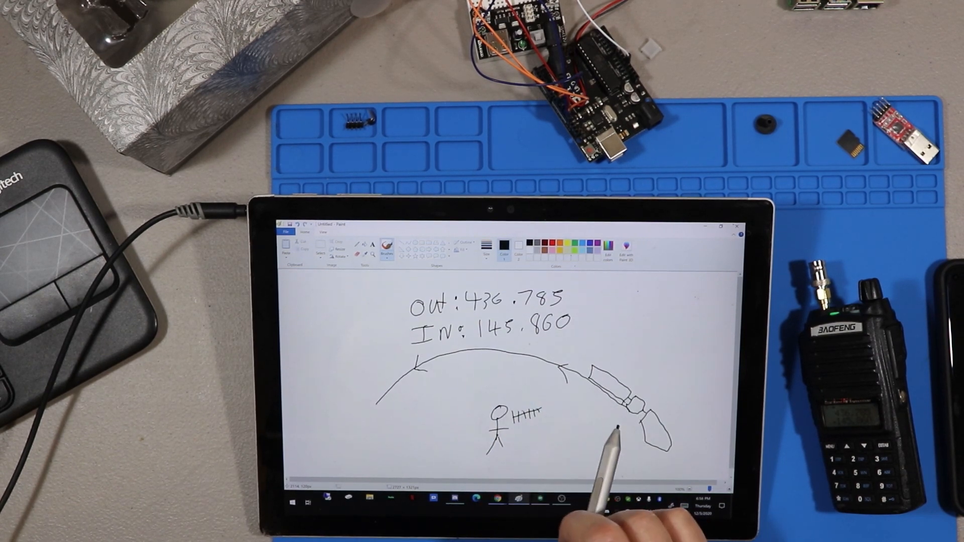